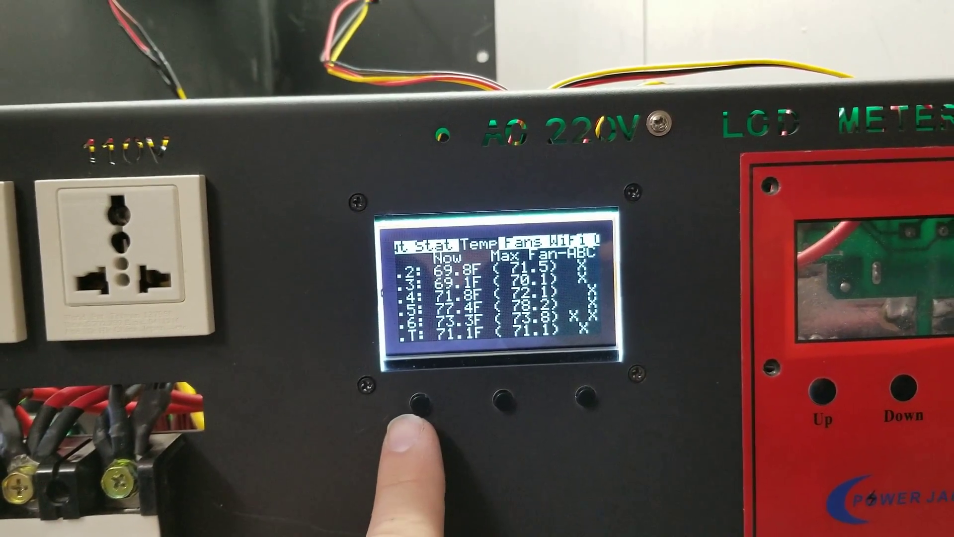
{"action": "left_click", "coordinate": [420, 401]}
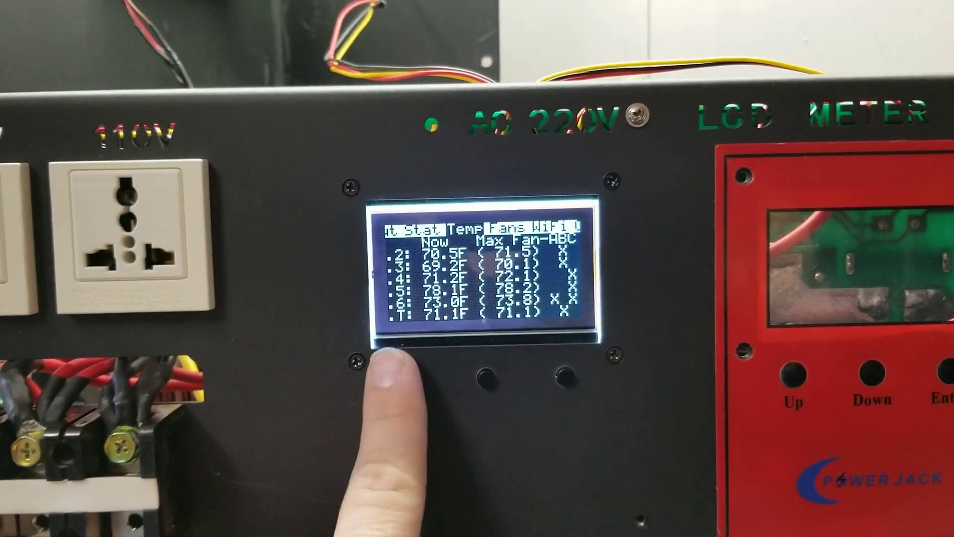